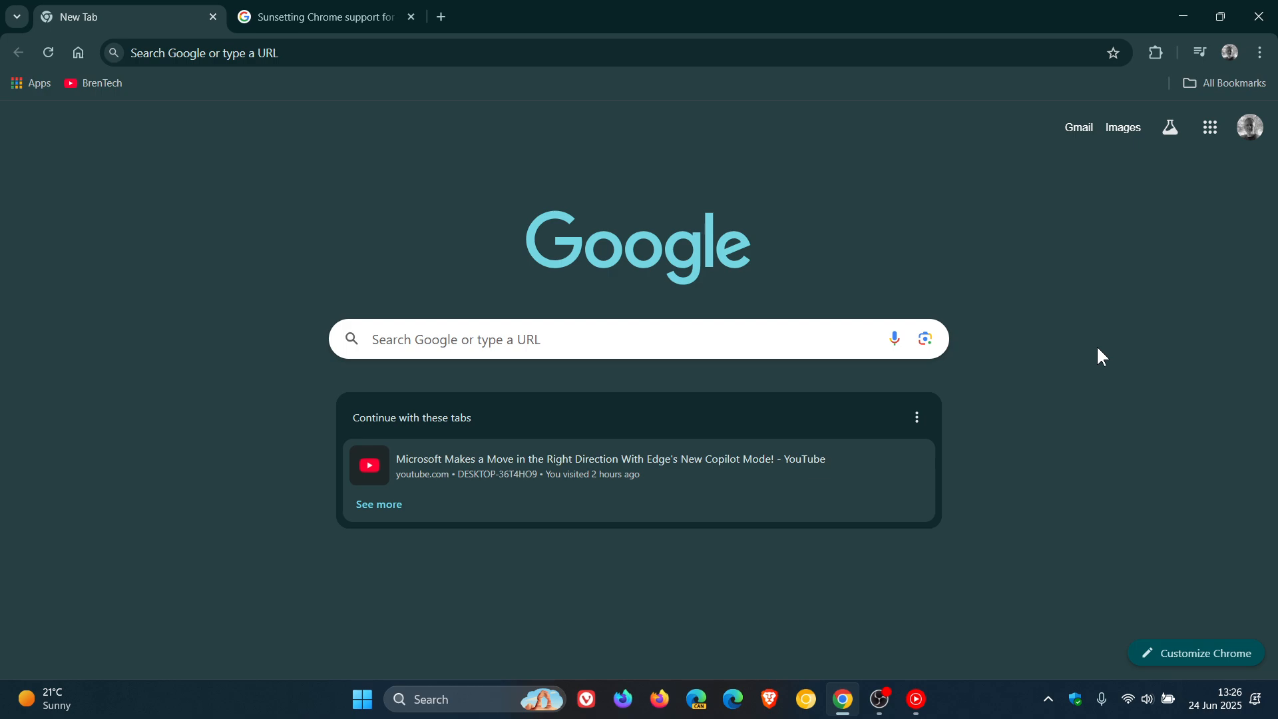
- Switch to the Google Chrome Help thread announcing Chrome 139 requires Android 10.0 or later
click(330, 17)
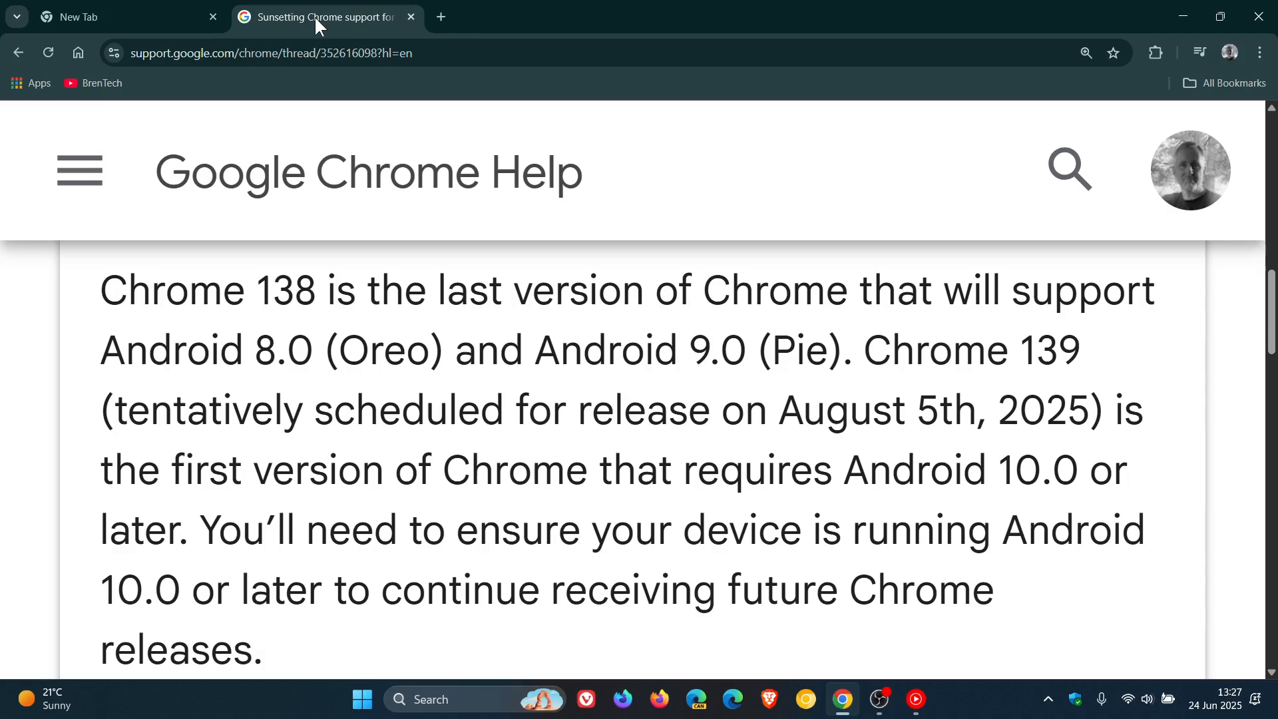
mouse_move(1177, 298)
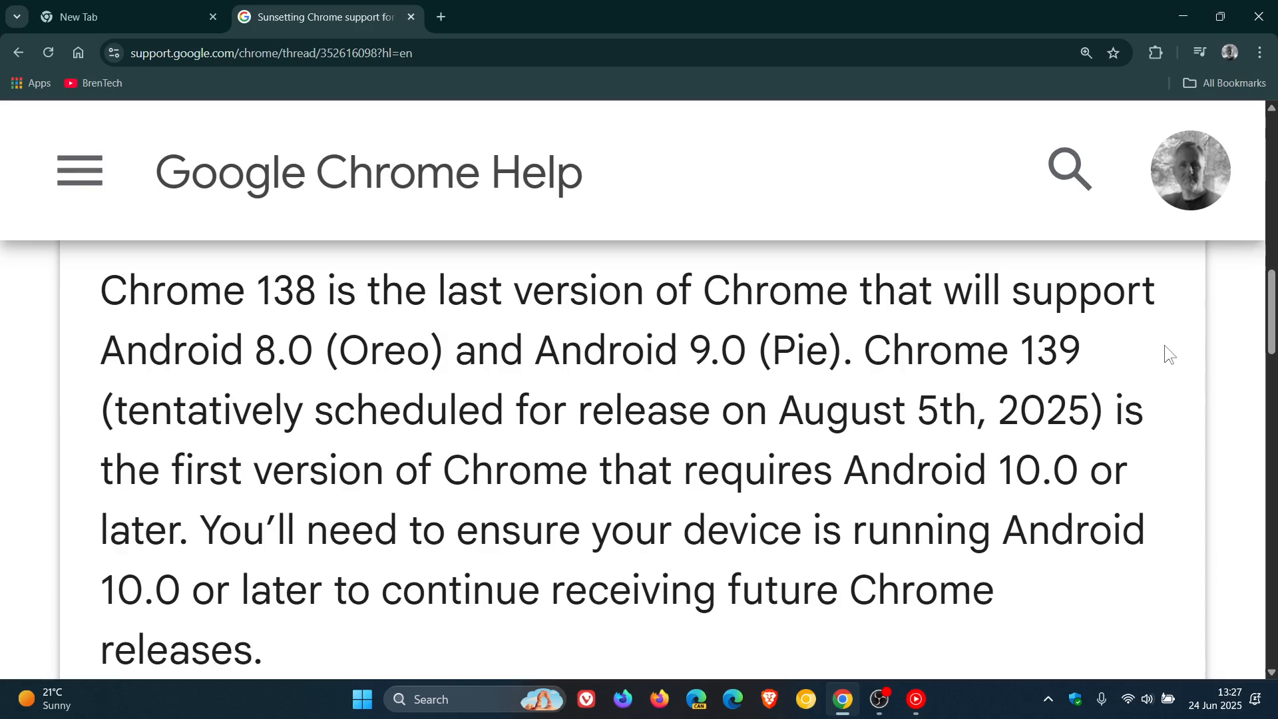
mouse_move(1168, 339)
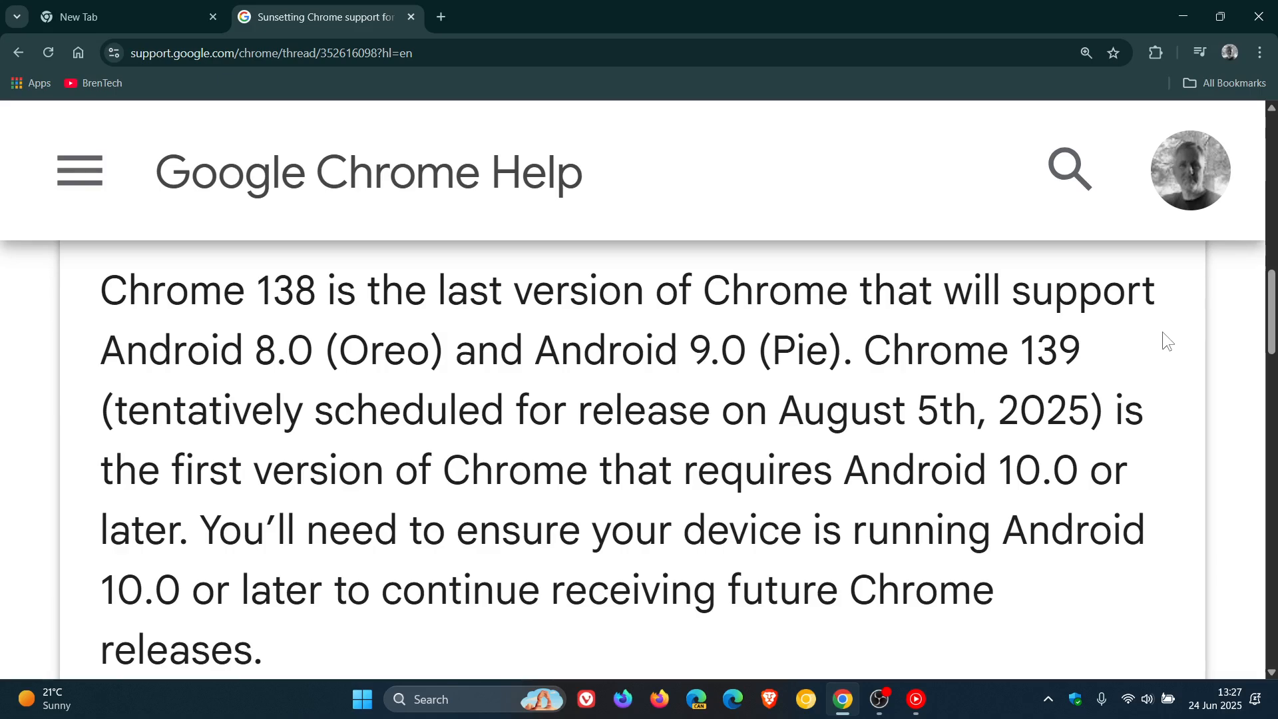
mouse_move(1174, 416)
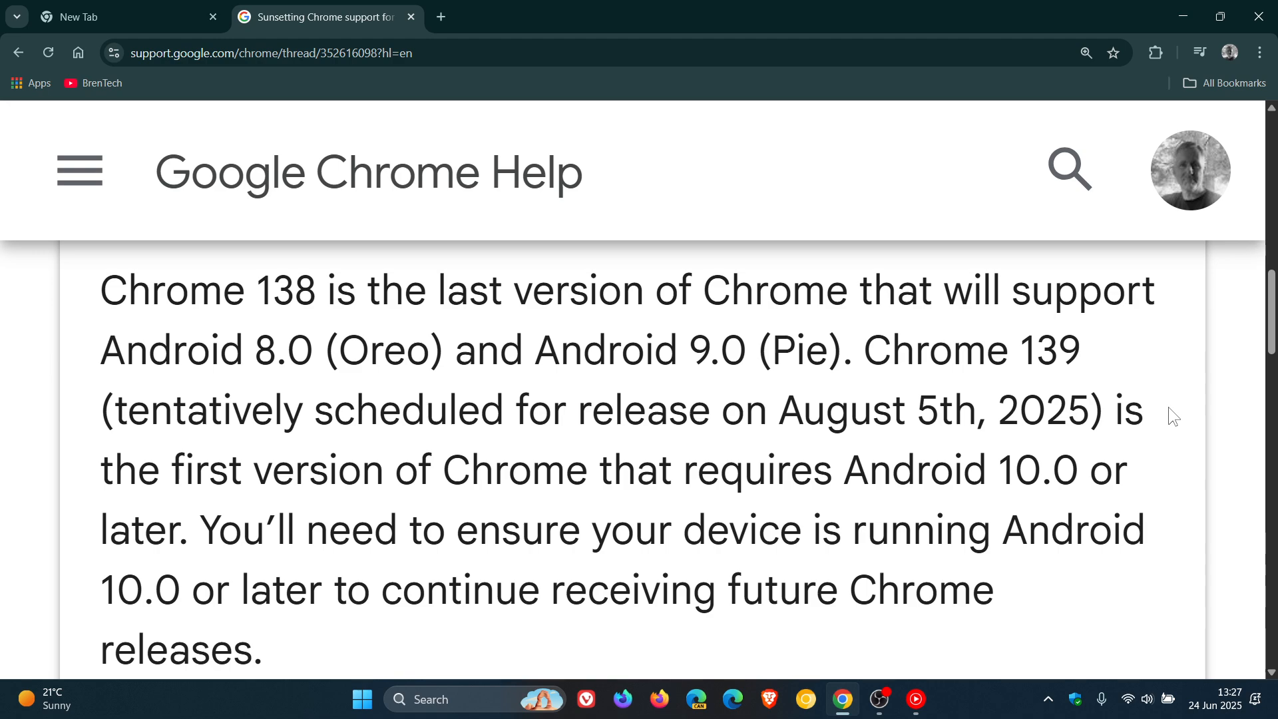
mouse_move(1161, 485)
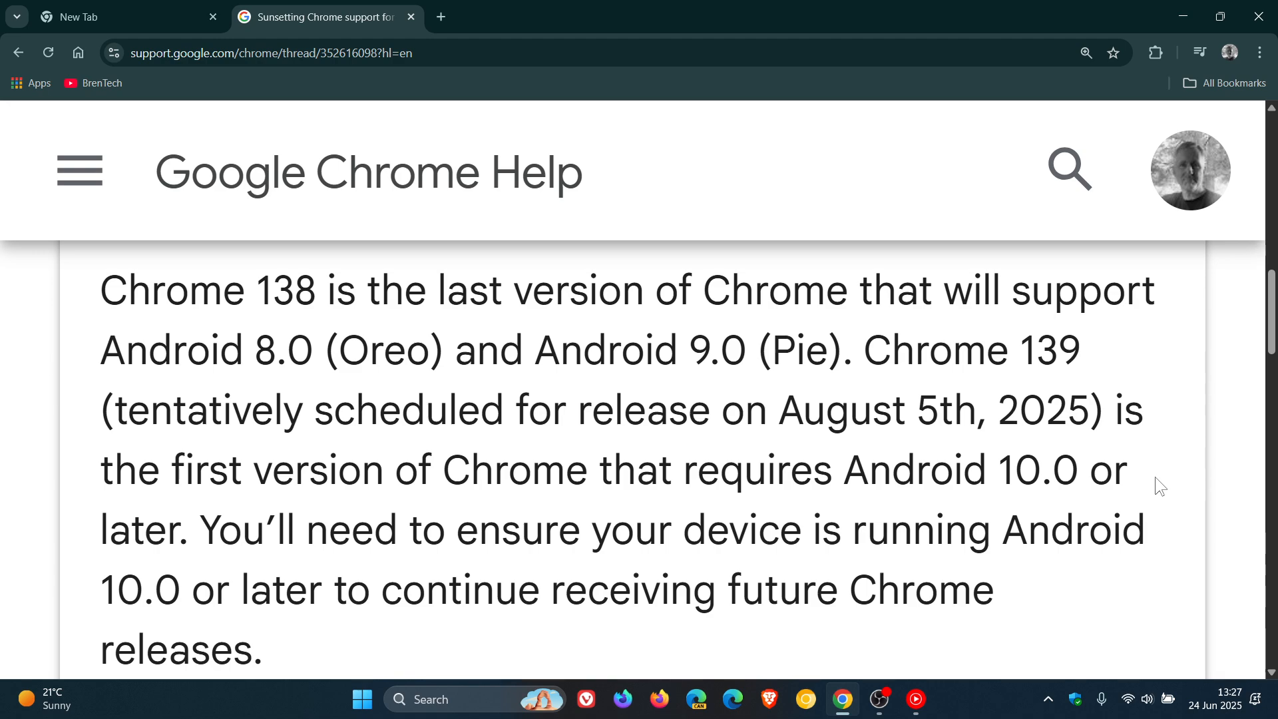
mouse_move(1173, 494)
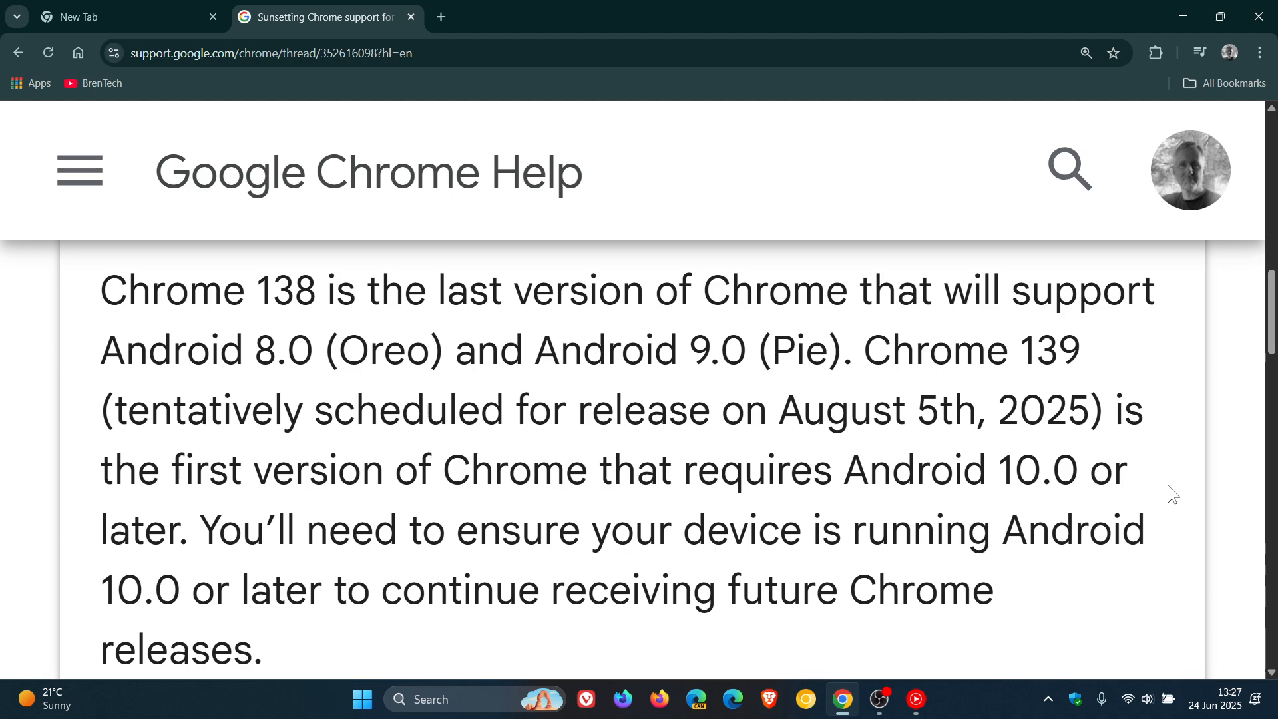
mouse_move(1167, 548)
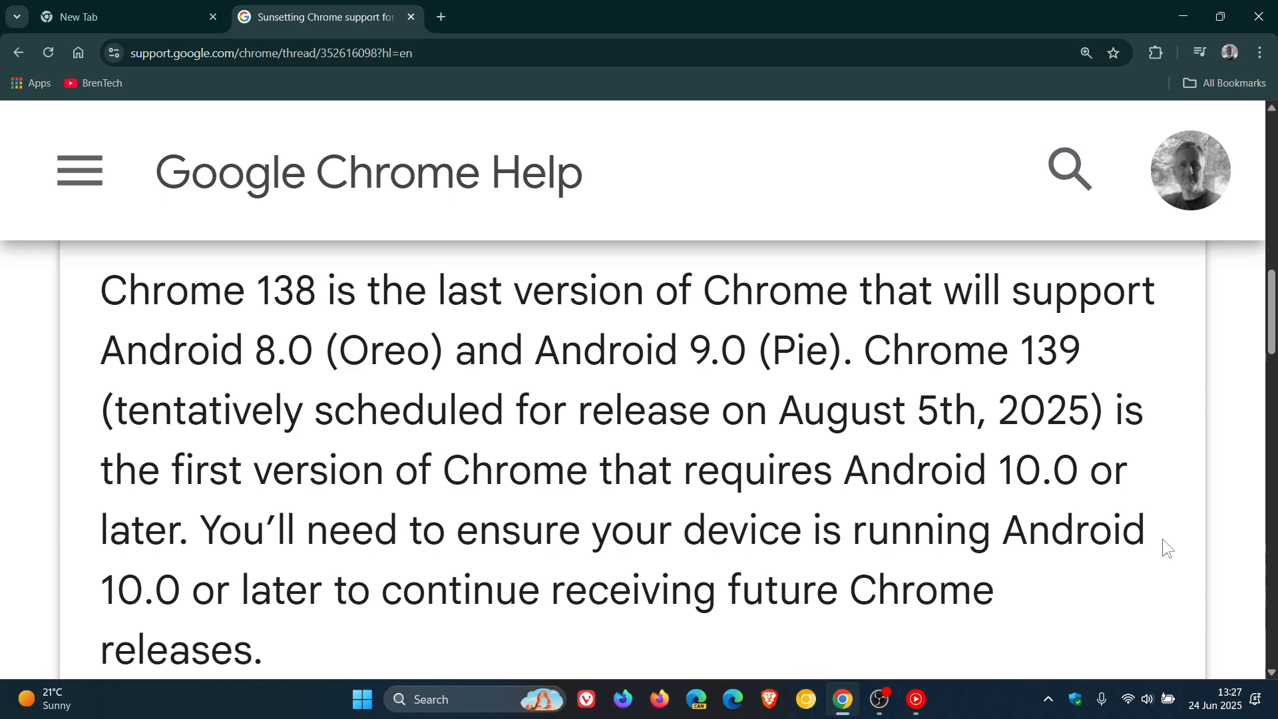
mouse_move(1081, 609)
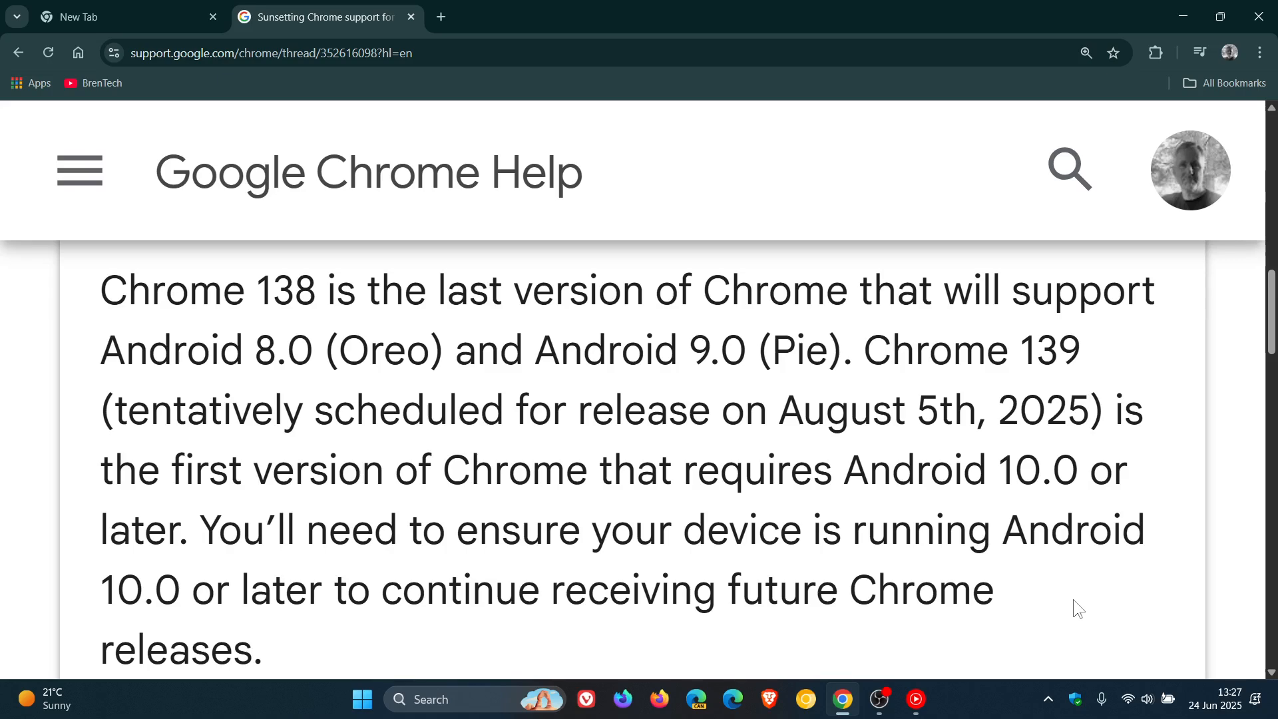
mouse_move(1069, 602)
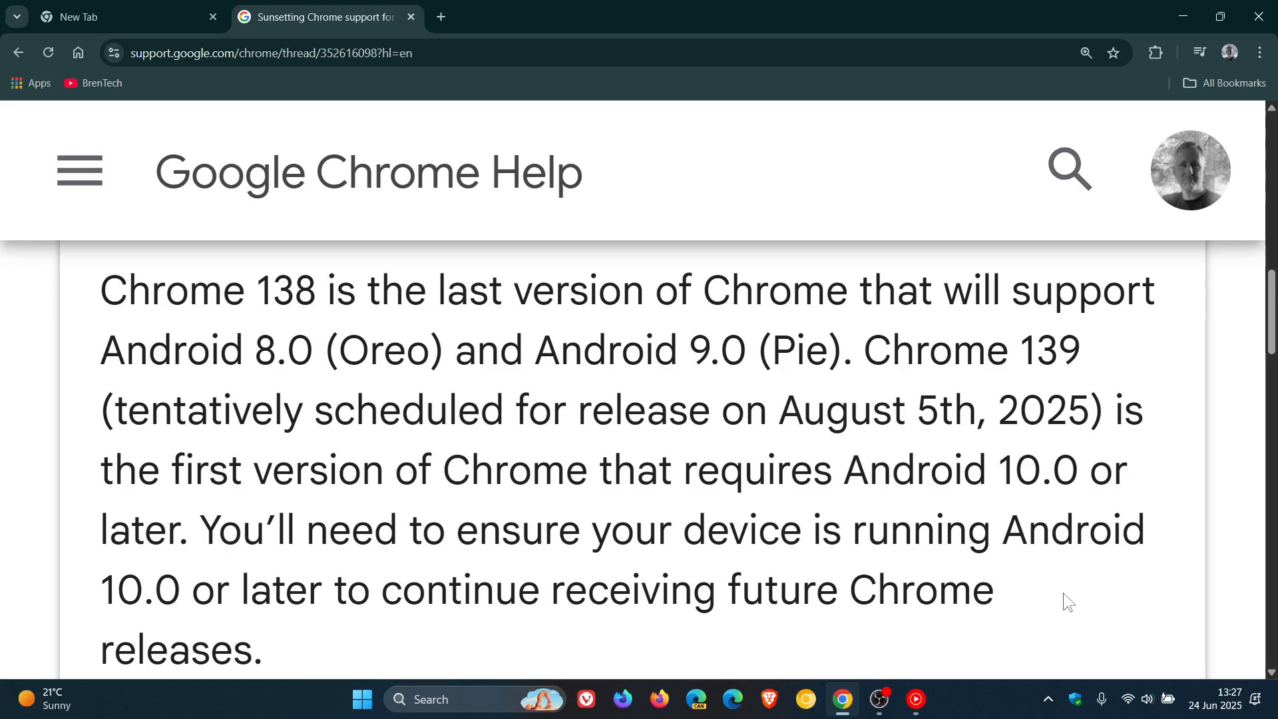
- Return to the New Tab page with the Google search box
click(93, 17)
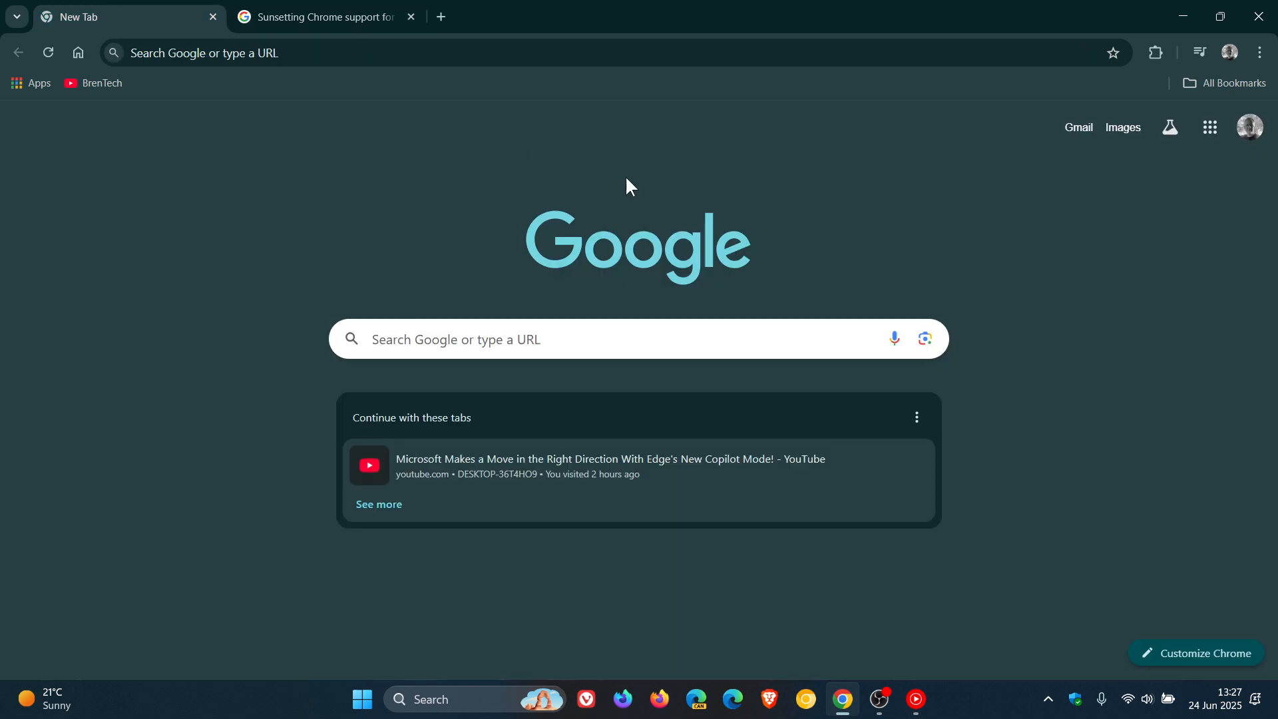
mouse_move(916, 239)
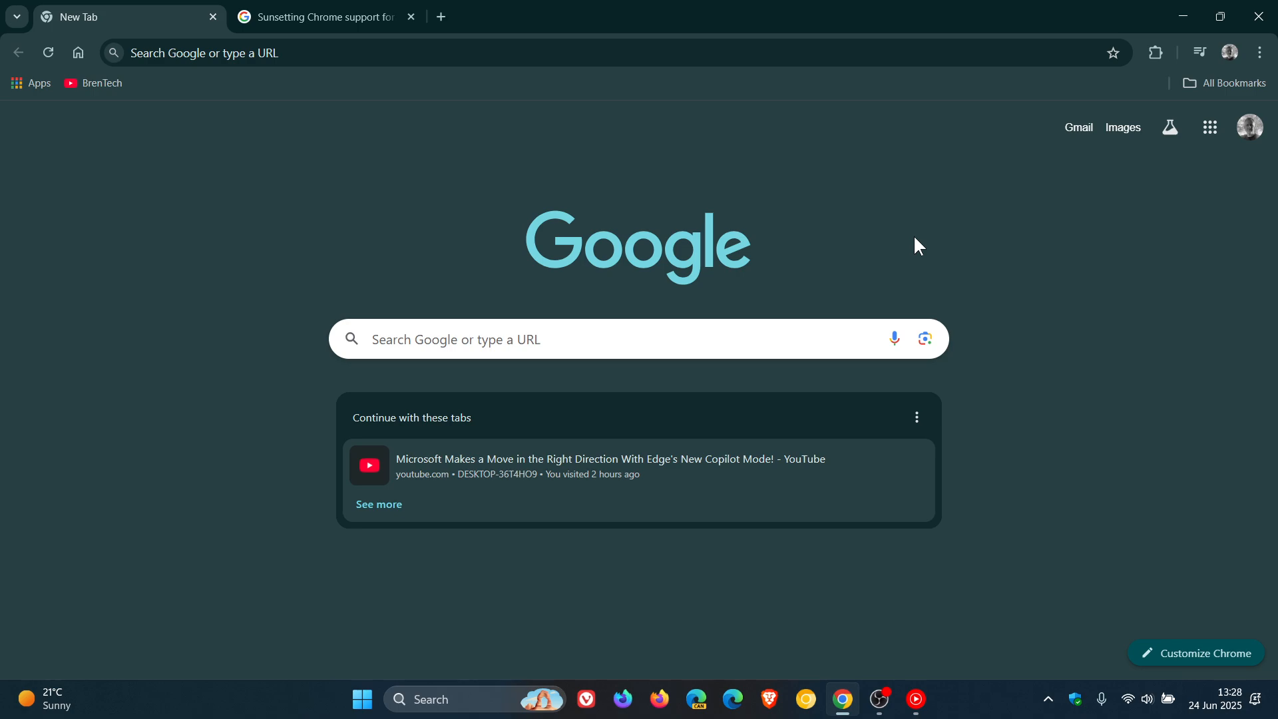
mouse_move(1015, 204)
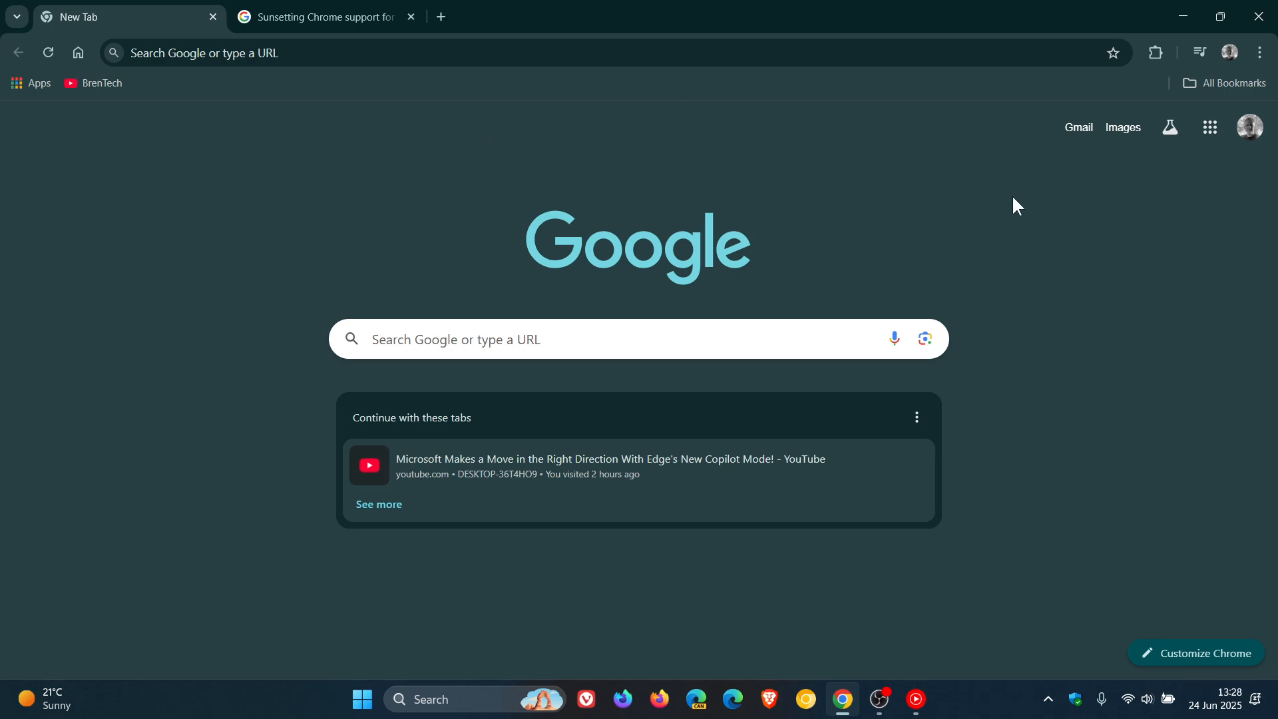